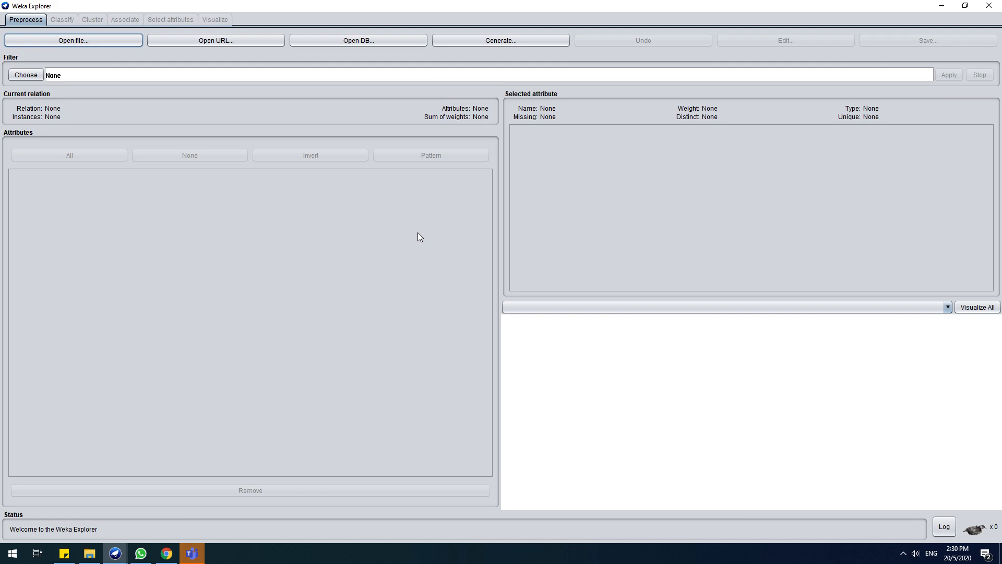
# Bring up the Open file dialog from the Preprocess tab
pyautogui.click(73, 40)
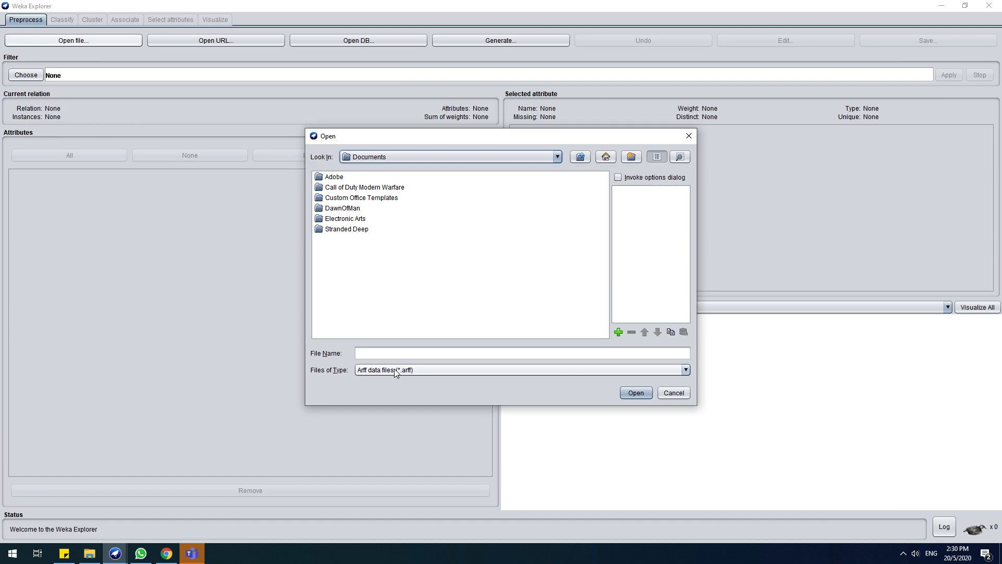
# Browse via the Look In list from This PC to the german_credit ARFF file
pyautogui.click(555, 157)
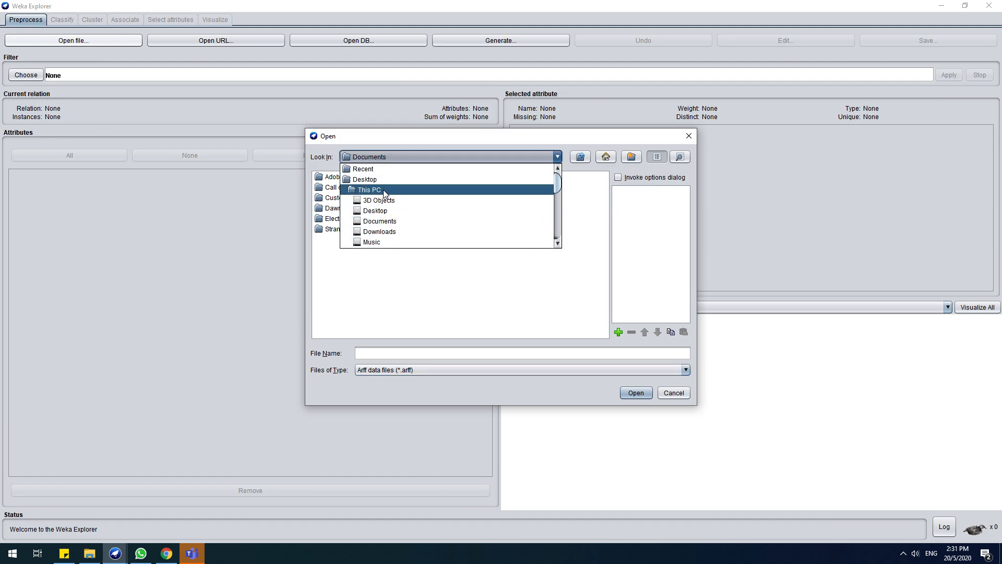
pyautogui.click(368, 189)
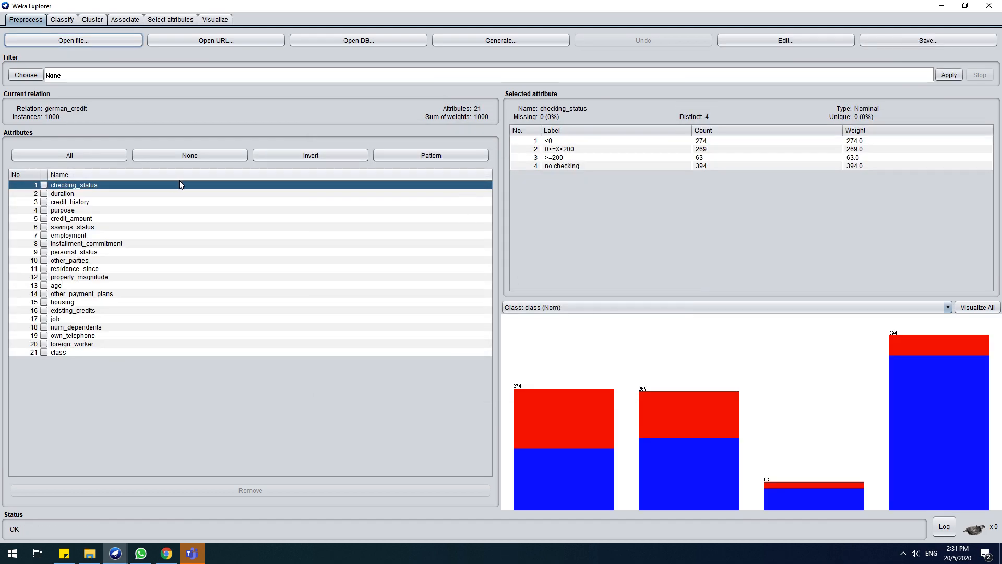
# On the Classify tab, choose trees > J48 with 10-fold cross-validation
pyautogui.click(62, 20)
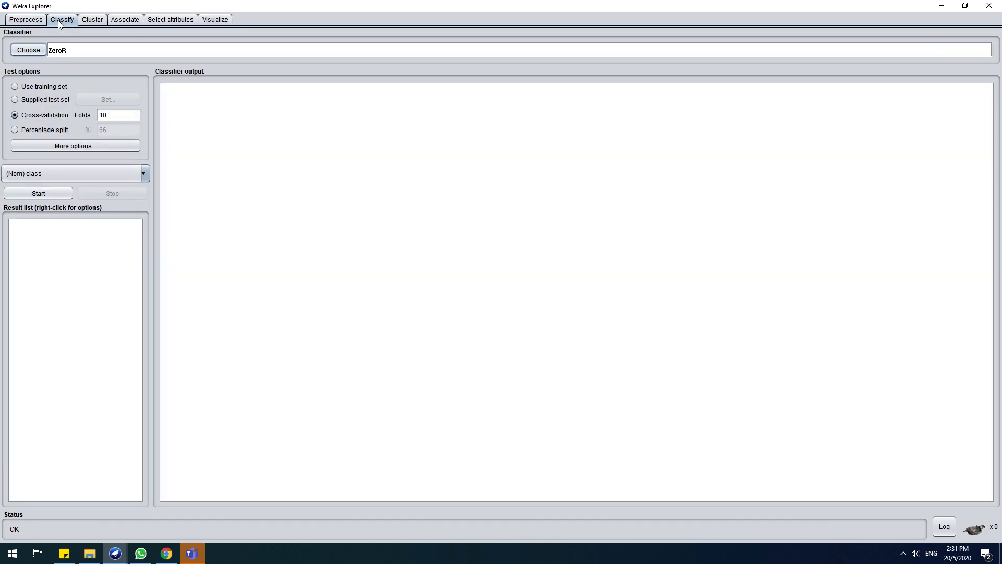
pyautogui.click(28, 50)
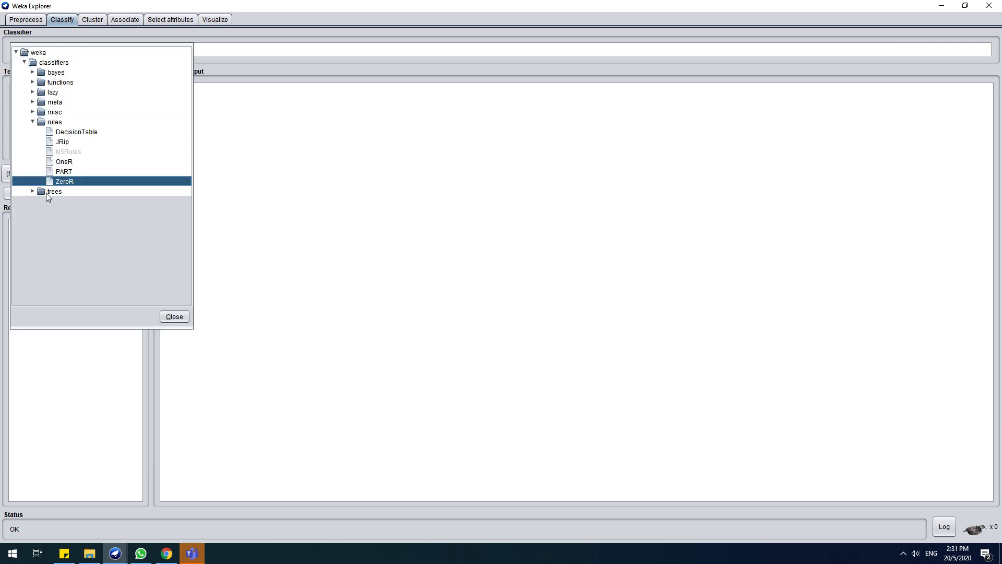
pyautogui.click(32, 191)
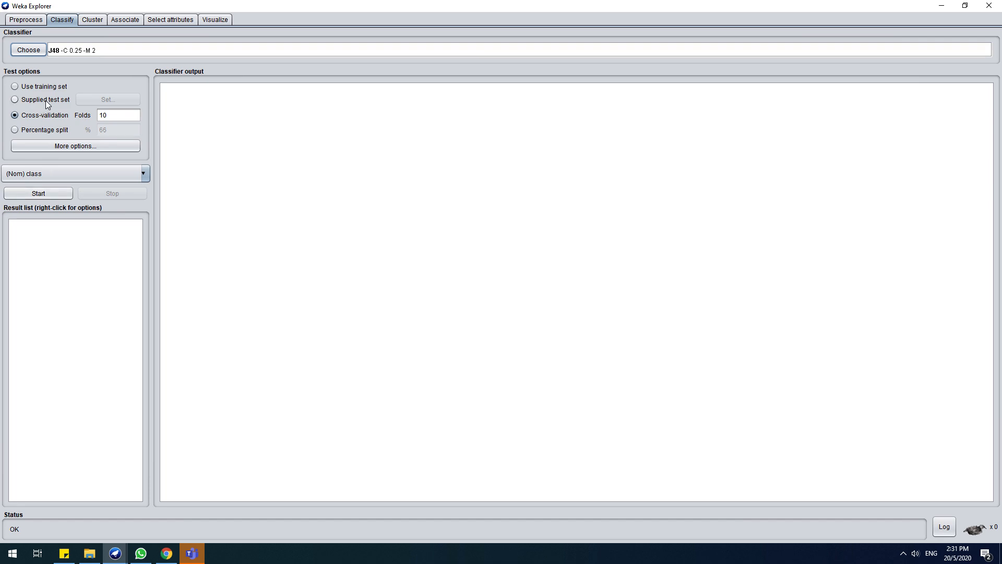
pyautogui.click(38, 193)
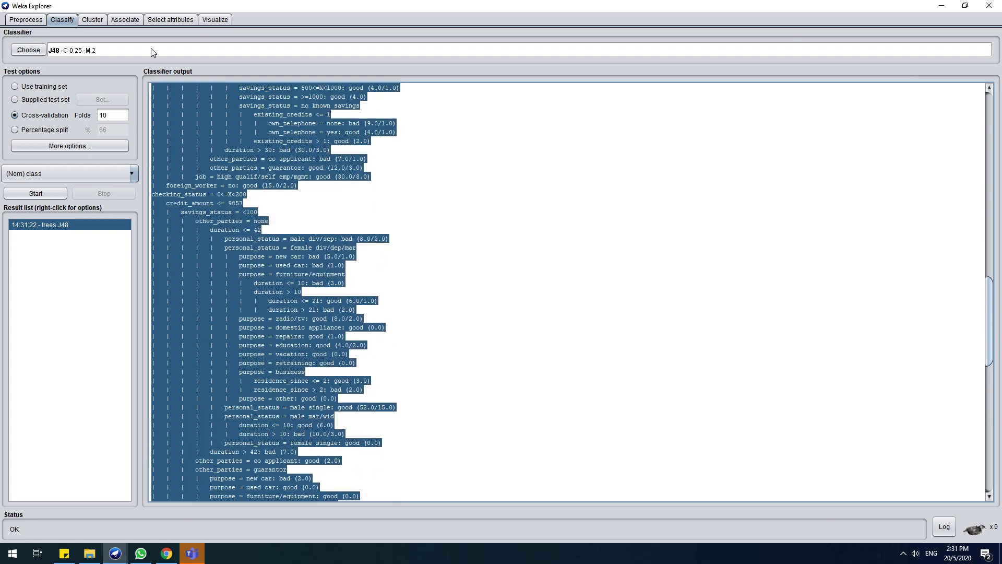
# Scroll the Classifier output through the pruned tree, 70.5% accuracy and confusion matrix
pyautogui.scroll(3)
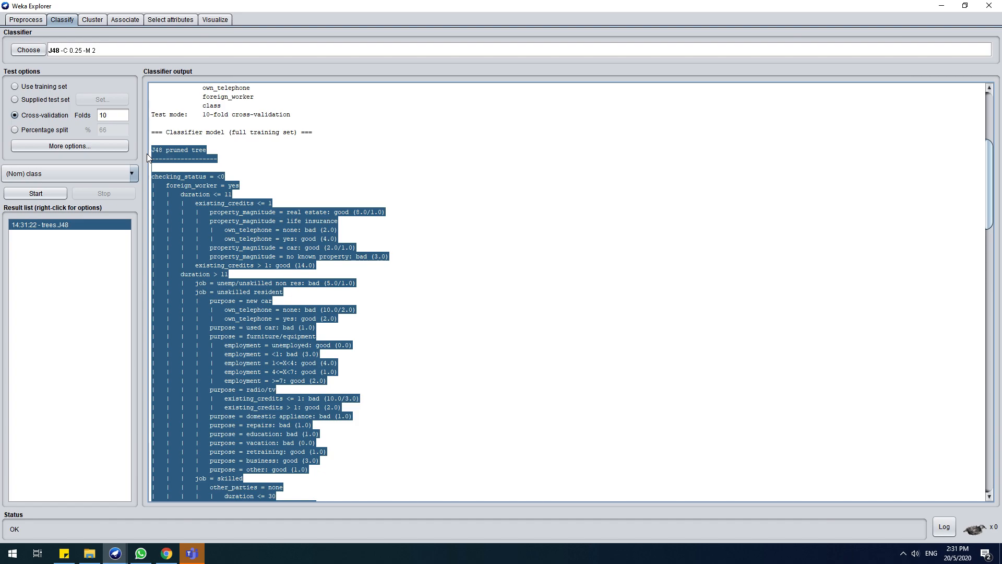
pyautogui.scroll(-3)
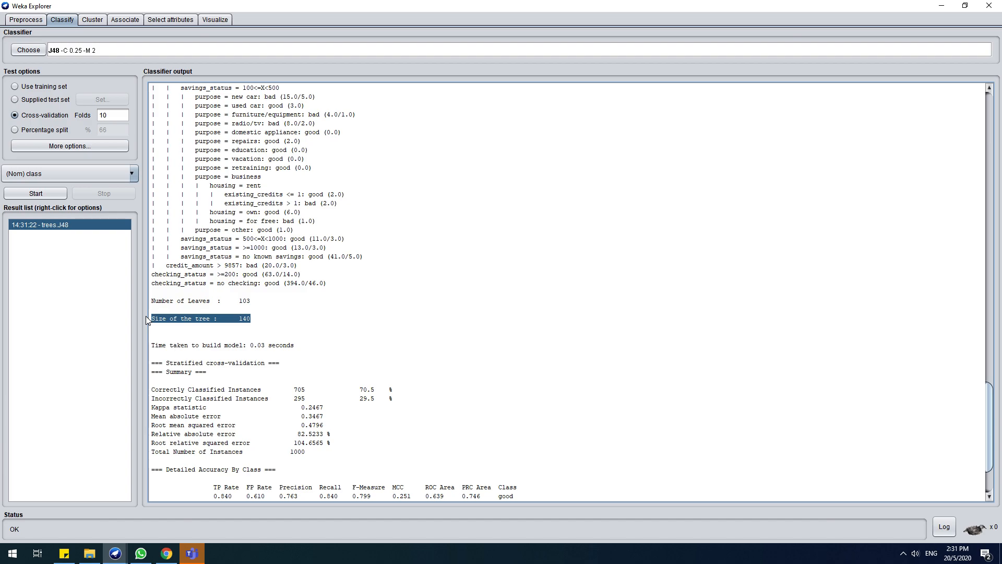
pyautogui.scroll(-3)
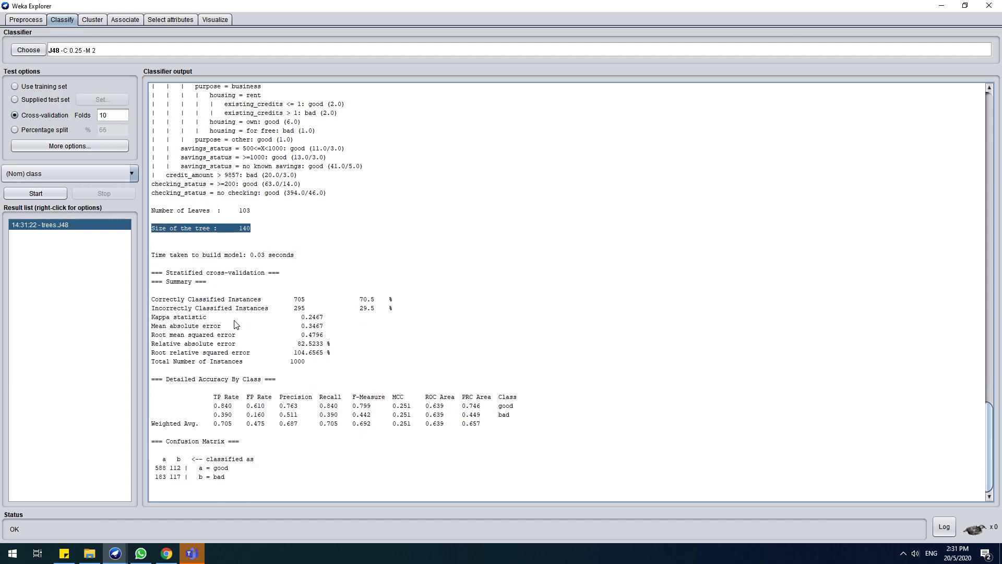